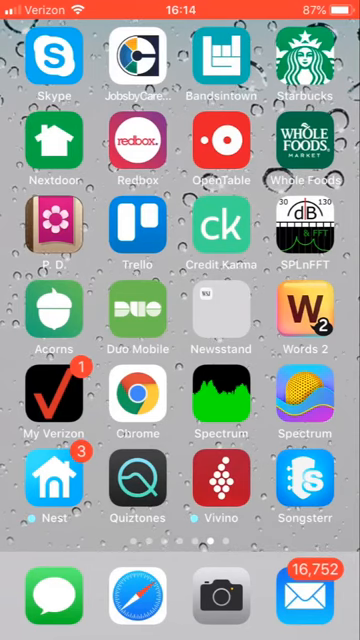
Swipe across the home screen pages and launch the App Store.
scroll("left", 3)
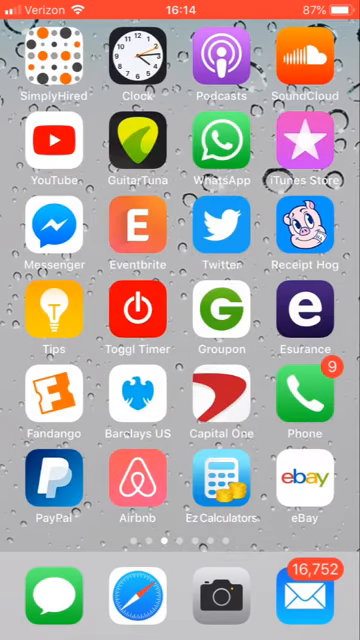
scroll("left", 3)
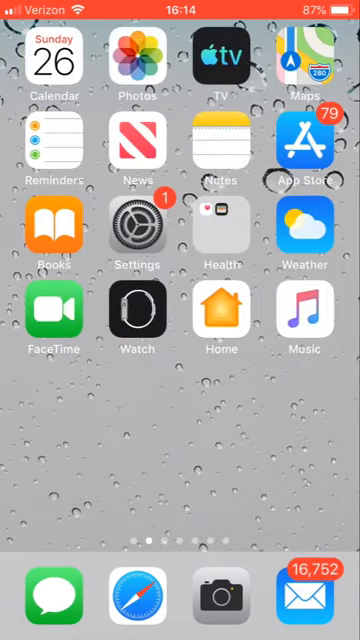
left_click(304, 144)
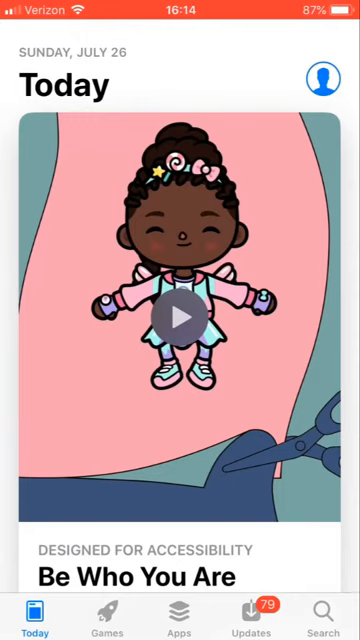
Search 'Voice rec' and choose the 'voice record pro' suggestion.
left_click(324, 610)
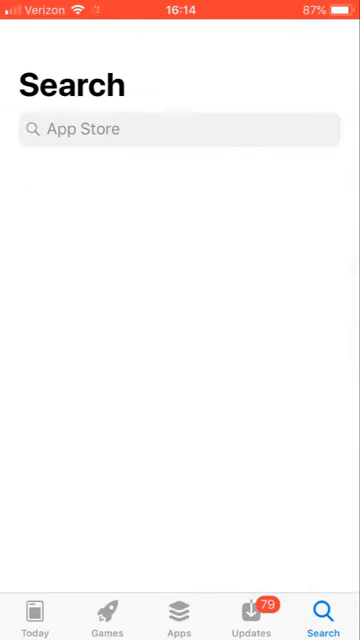
type("Voice")
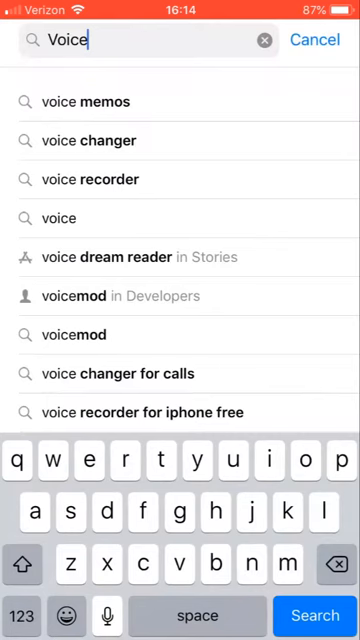
type("rec")
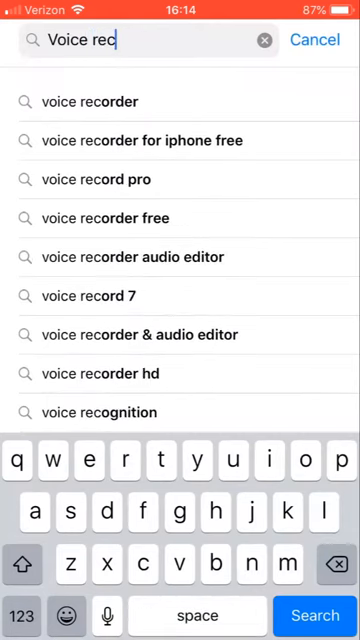
left_click(100, 180)
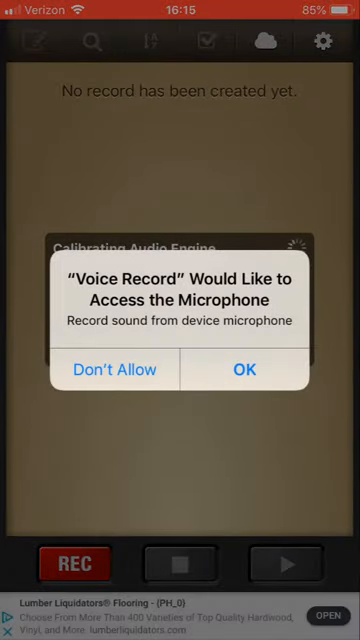
Grant Voice Record Pro access to the microphone via OK.
left_click(244, 368)
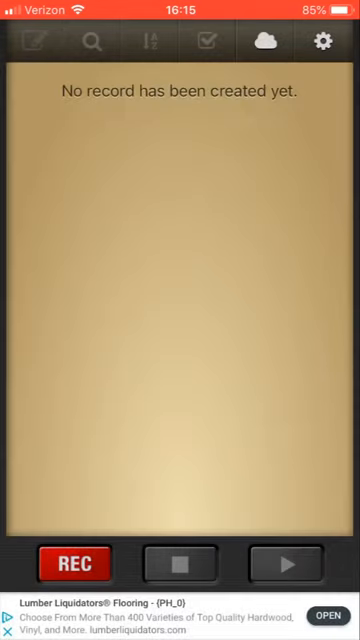
Review the Recording and Advanced Recording settings, then return to the Settings list.
left_click(332, 48)
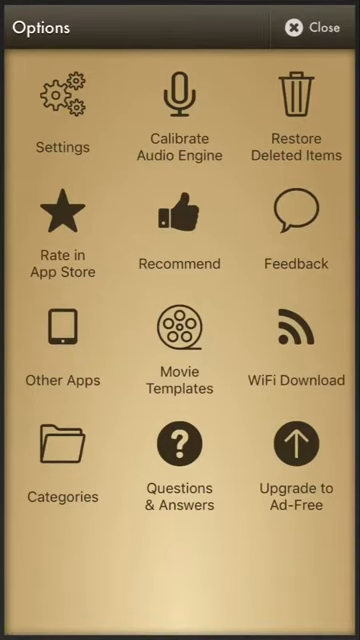
left_click(62, 96)
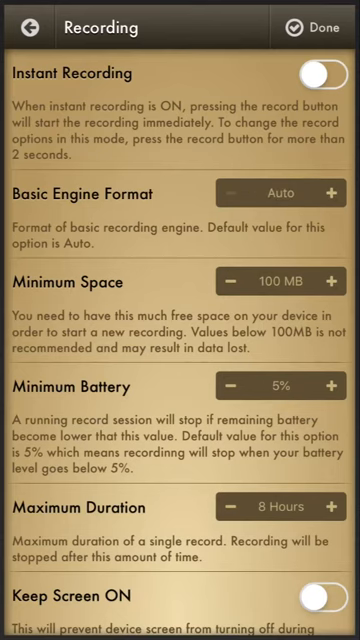
scroll("down", 3)
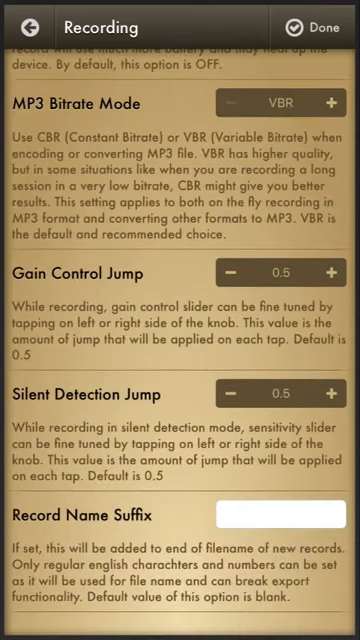
left_click(26, 24)
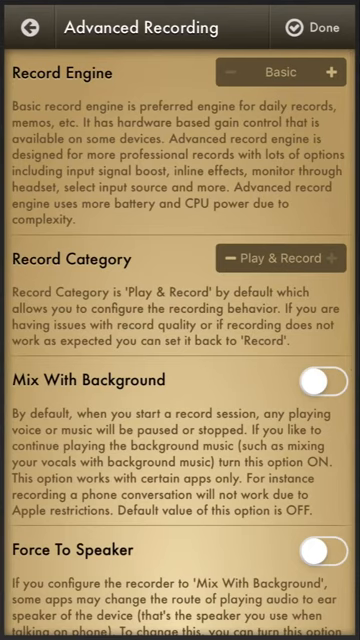
left_click(20, 28)
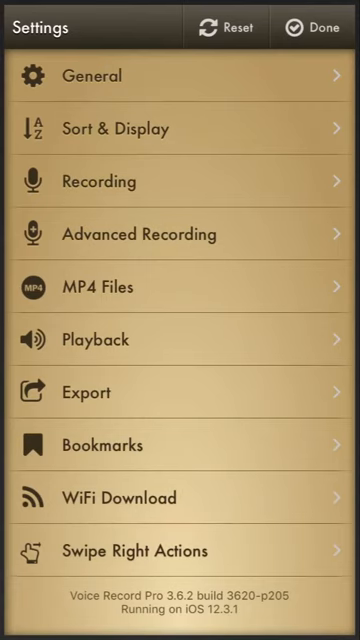
Start a new recording setup with Record Format WAV and Bit Depth 24 Bits.
left_click(312, 28)
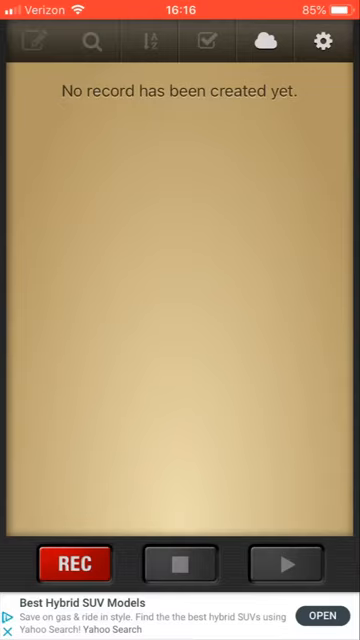
left_click(72, 564)
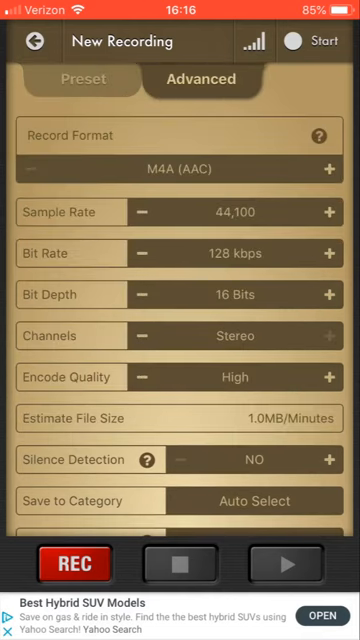
left_click(334, 168)
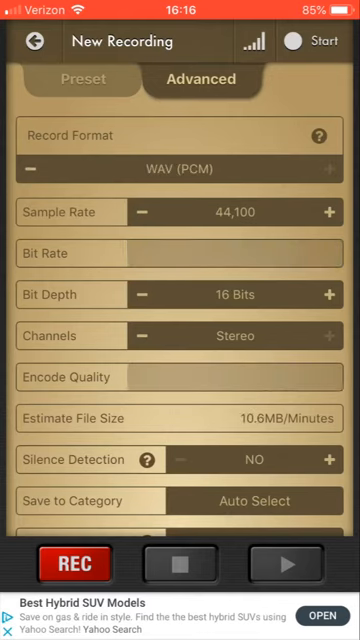
left_click(326, 212)
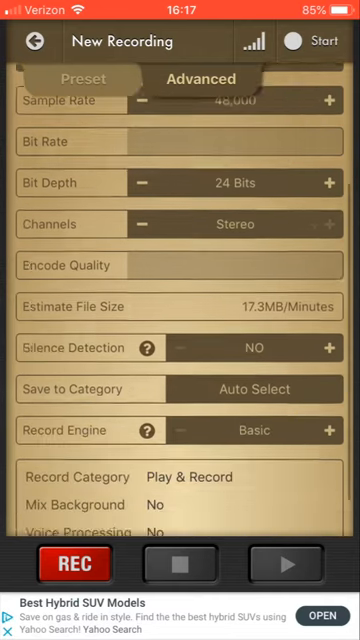
Set the Sample Rate to 48,000 Hz and start recording.
scroll("up", 3)
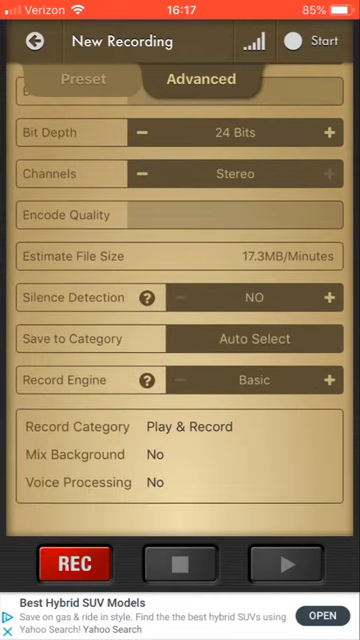
left_click(330, 380)
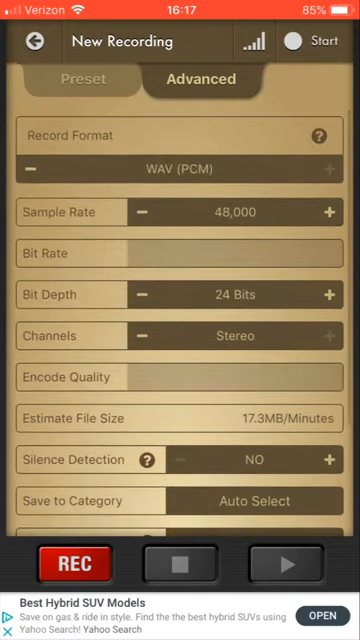
scroll("down", 3)
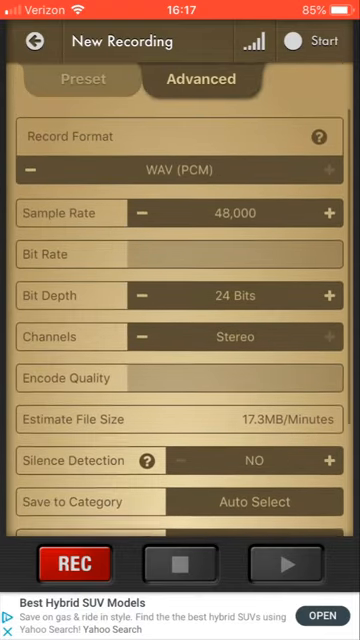
left_click(316, 42)
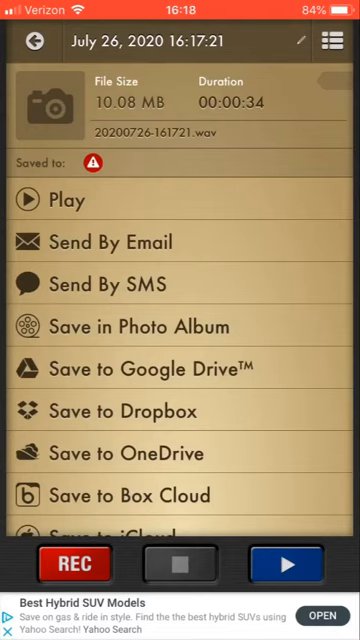
Scroll the record's action list down to rename, notes, file information and delete.
scroll("down", 3)
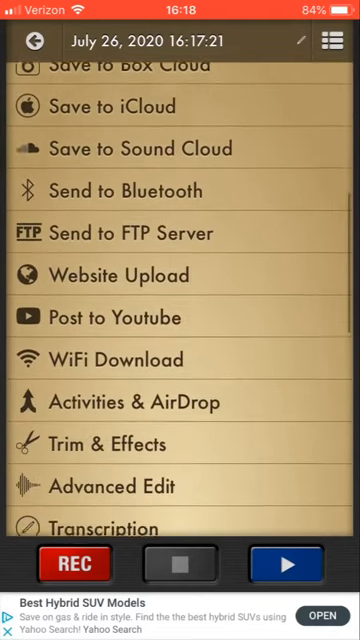
scroll("down", 3)
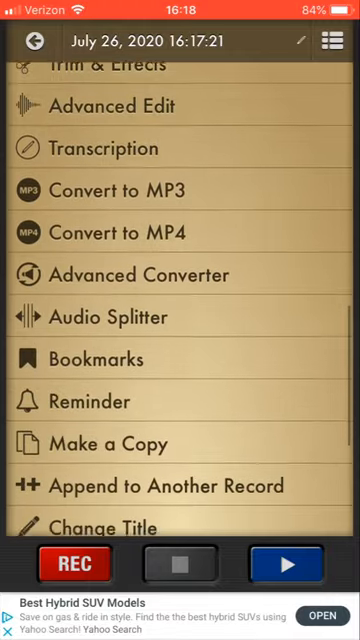
scroll("down", 3)
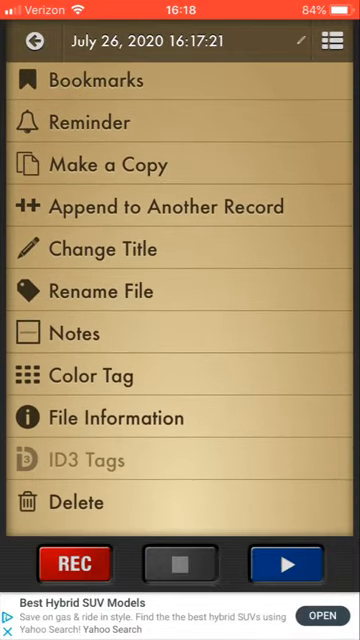
Stamp the recording's notes with the long date, time and device and save.
left_click(80, 332)
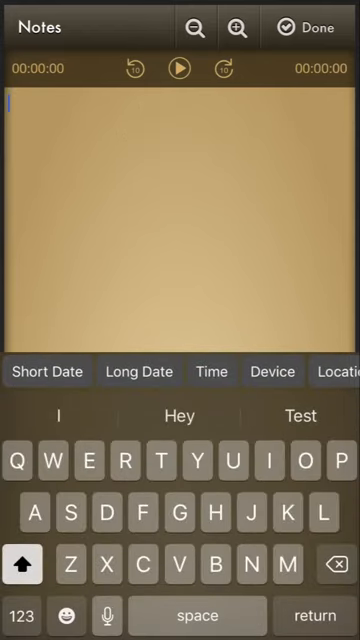
left_click(140, 372)
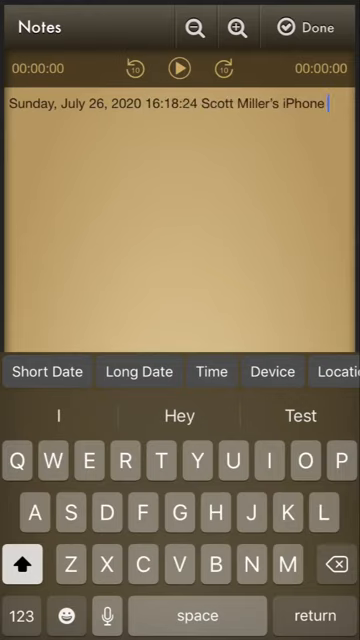
left_click(336, 372)
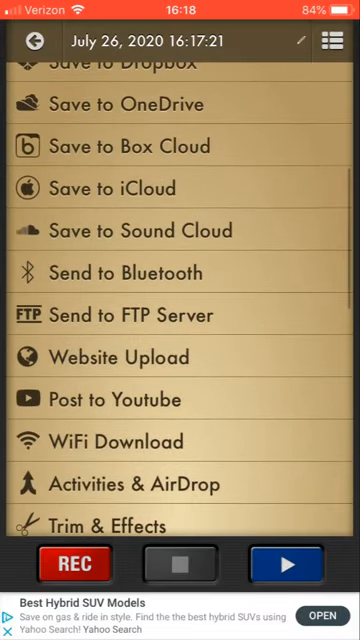
Choose Save to Google Drive and retitle the recording 'test reco'.
scroll("down", 3)
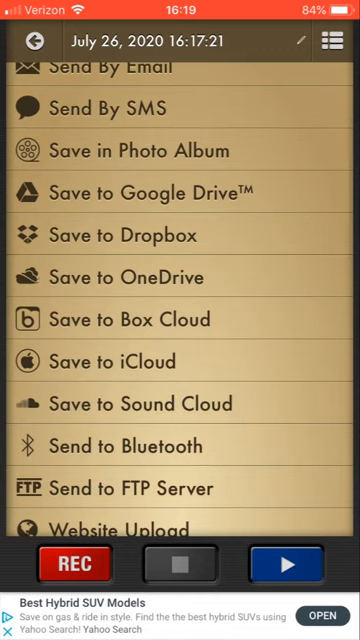
left_click(130, 236)
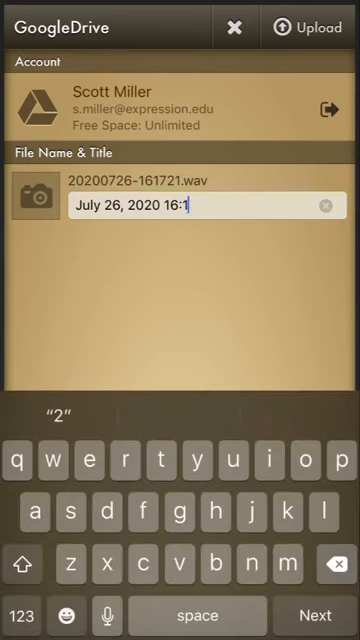
type("test r")
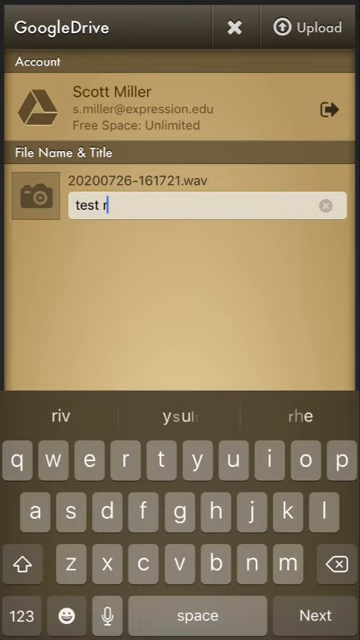
type("eco")
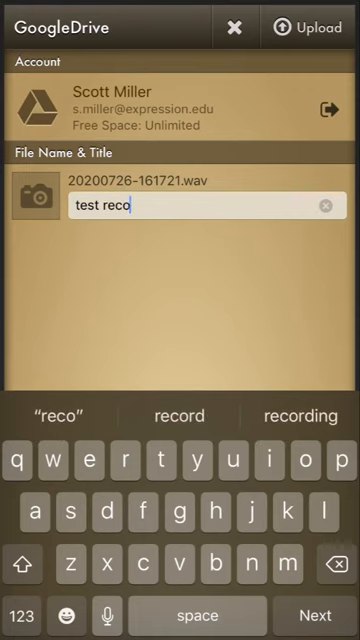